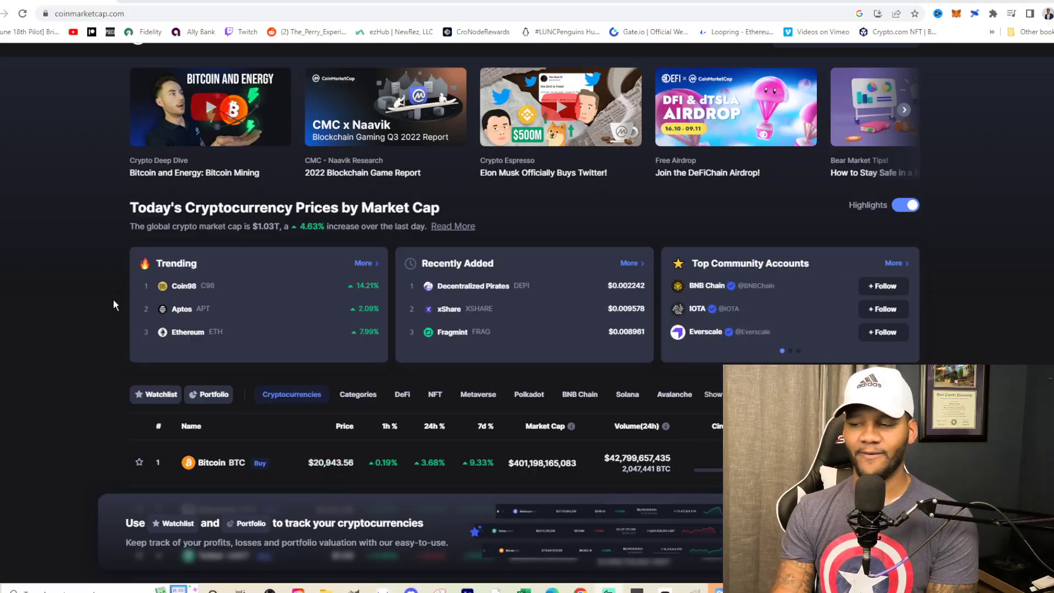
mouse_move(133, 278)
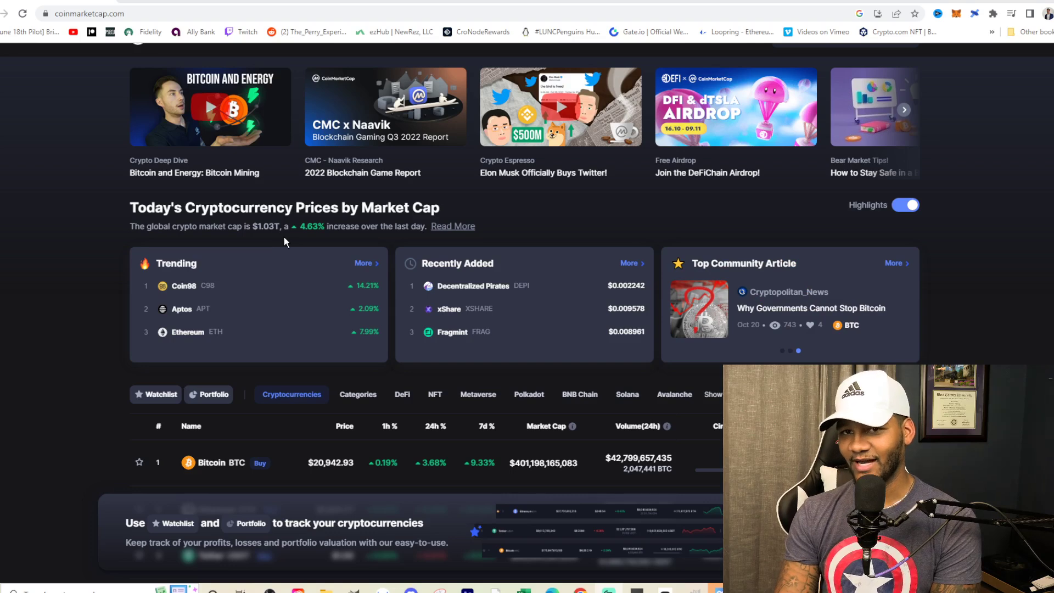
mouse_move(269, 251)
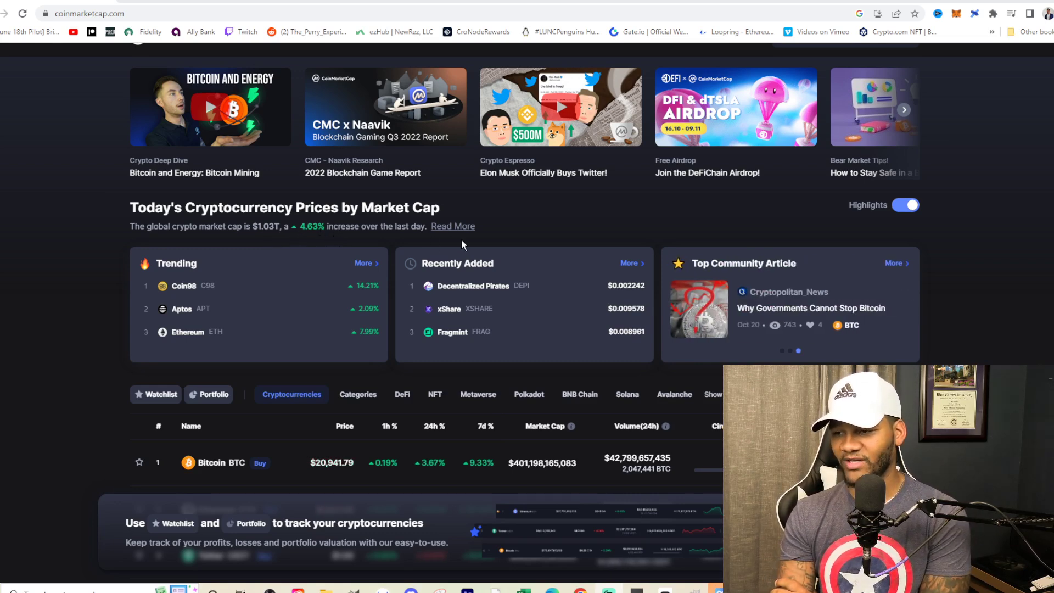
Expand the market summary via 'Read More' to reveal $81.59B 24-hour volume and 39.09% Bitcoin dominance
left_click(454, 226)
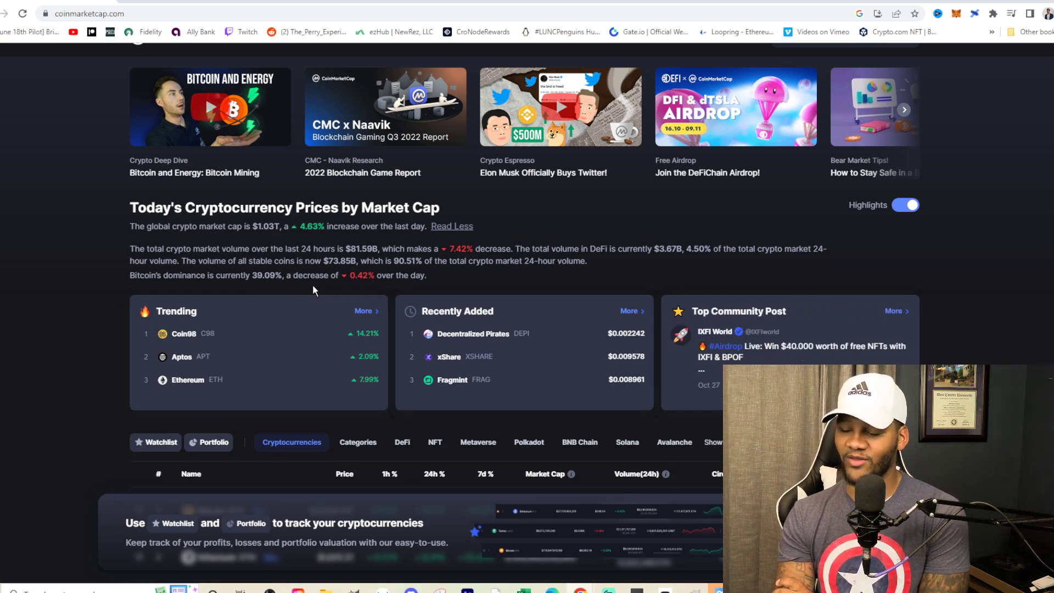
mouse_move(262, 287)
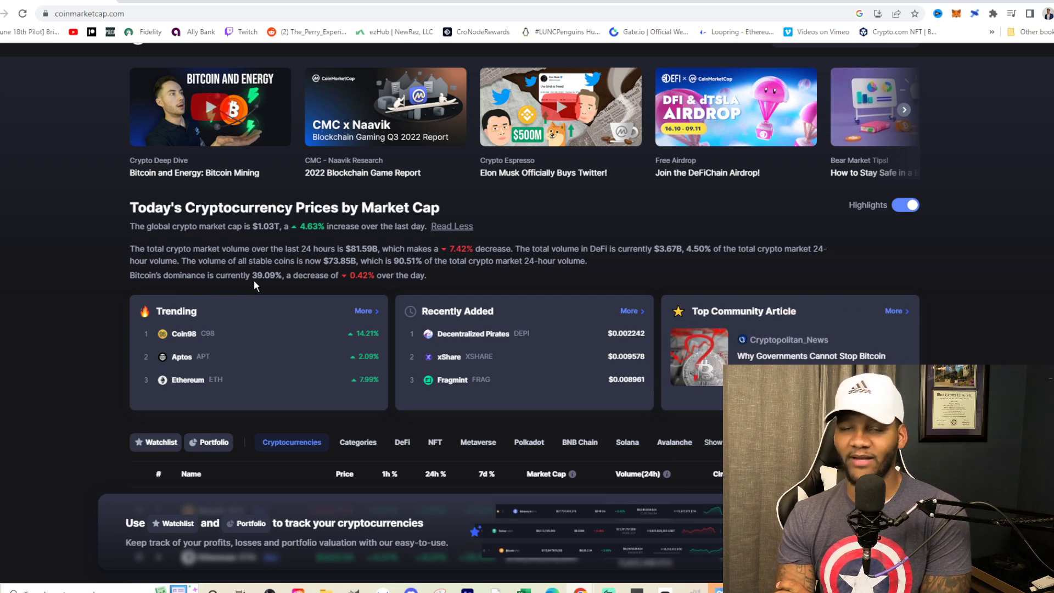
mouse_move(271, 286)
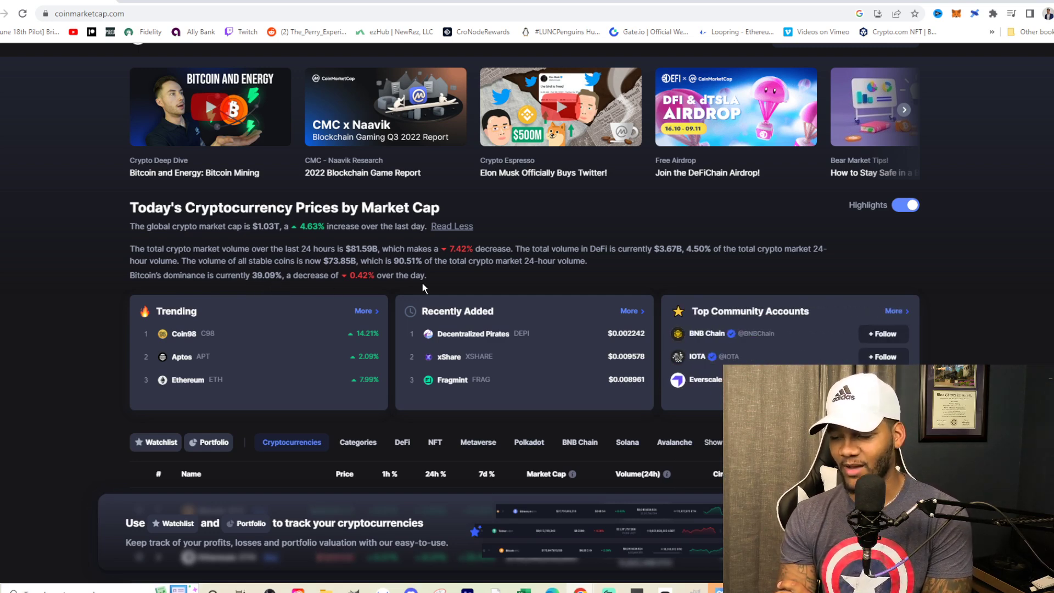
mouse_move(395, 313)
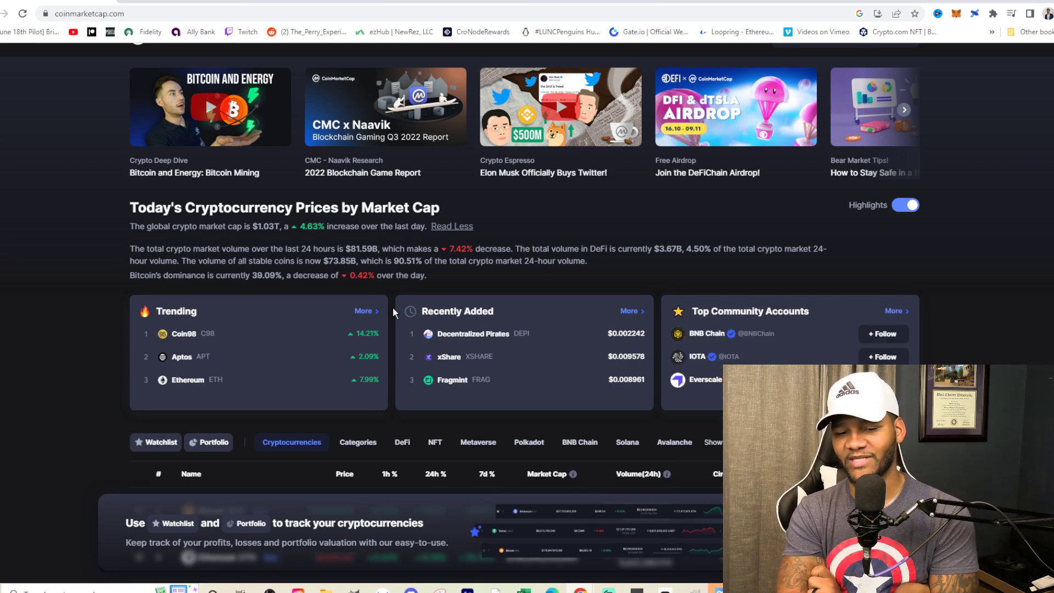
Scroll the homepage down to the price table showing Bitcoin at $20,941.28 and Ethereum at $1,631.40
scroll("down", 3)
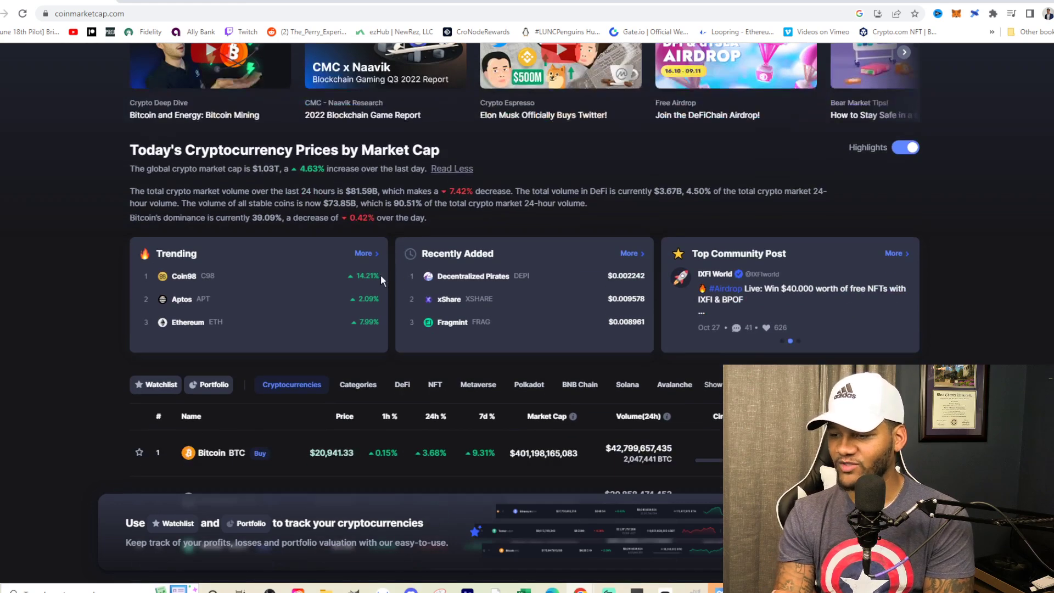
scroll("down", 3)
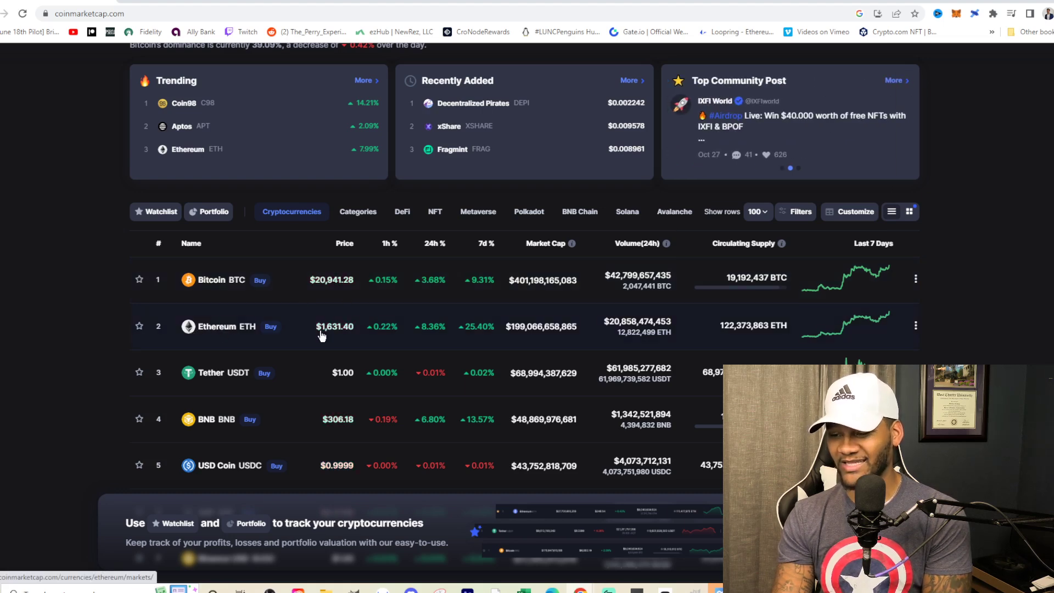
mouse_move(329, 339)
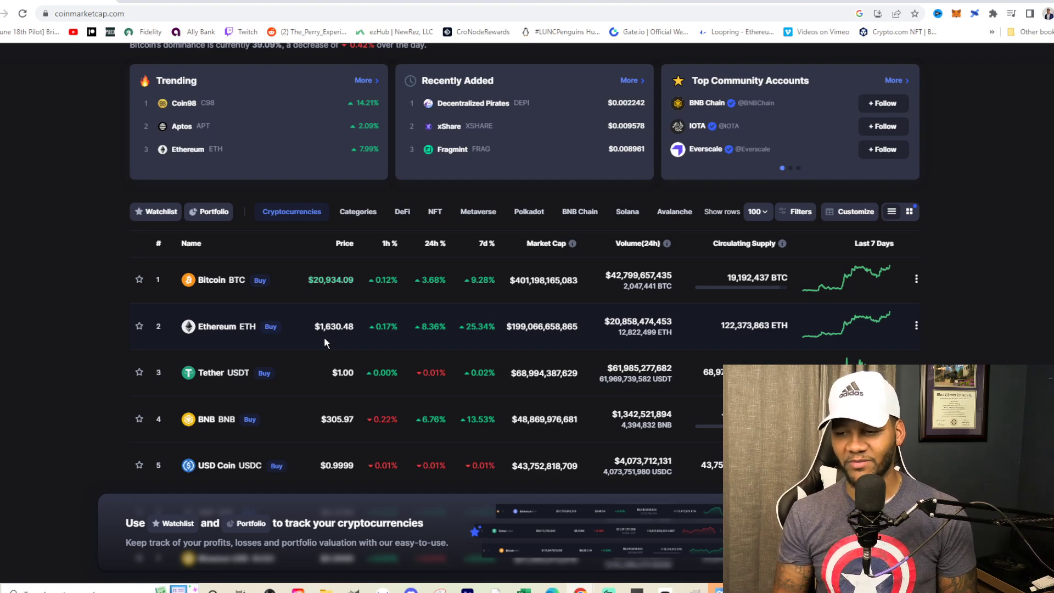
Scroll the price table down through Cardano, Dogecoin, Shiba Inu and TRON to Avalanche at rank 16
scroll("down", 3)
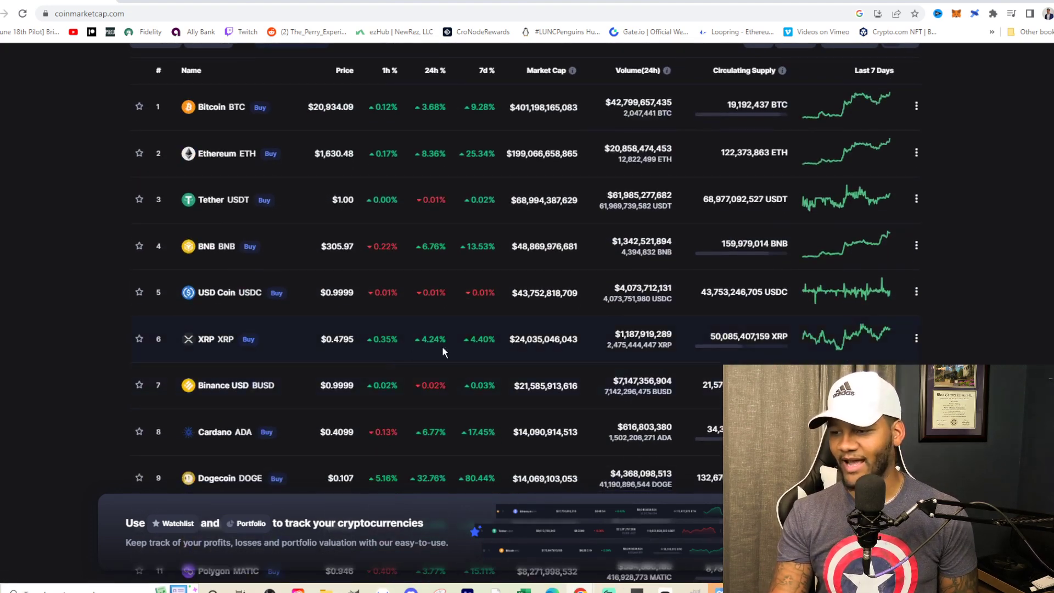
scroll("down", 3)
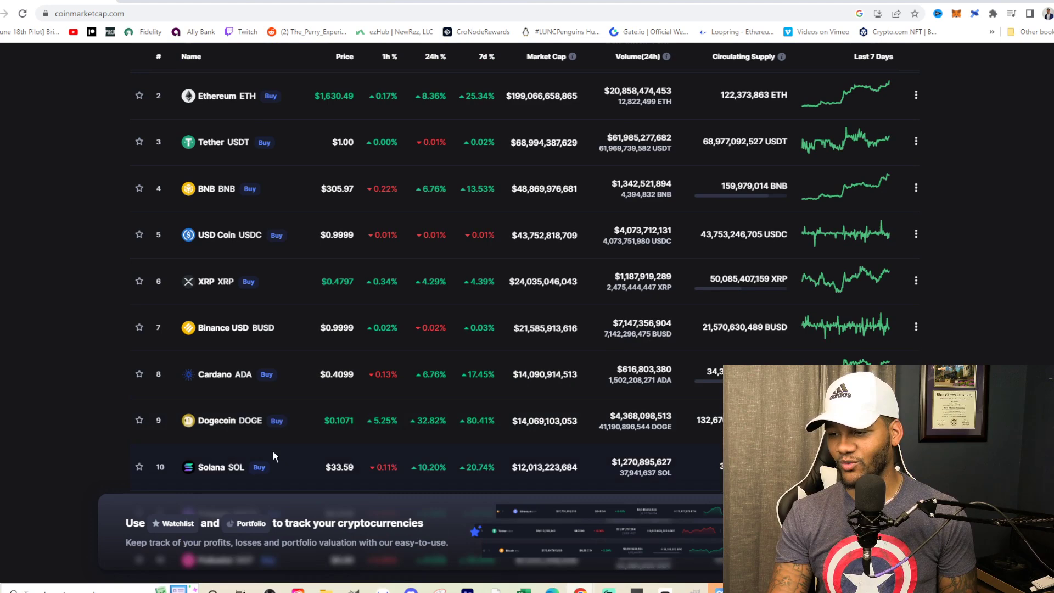
scroll("down", 3)
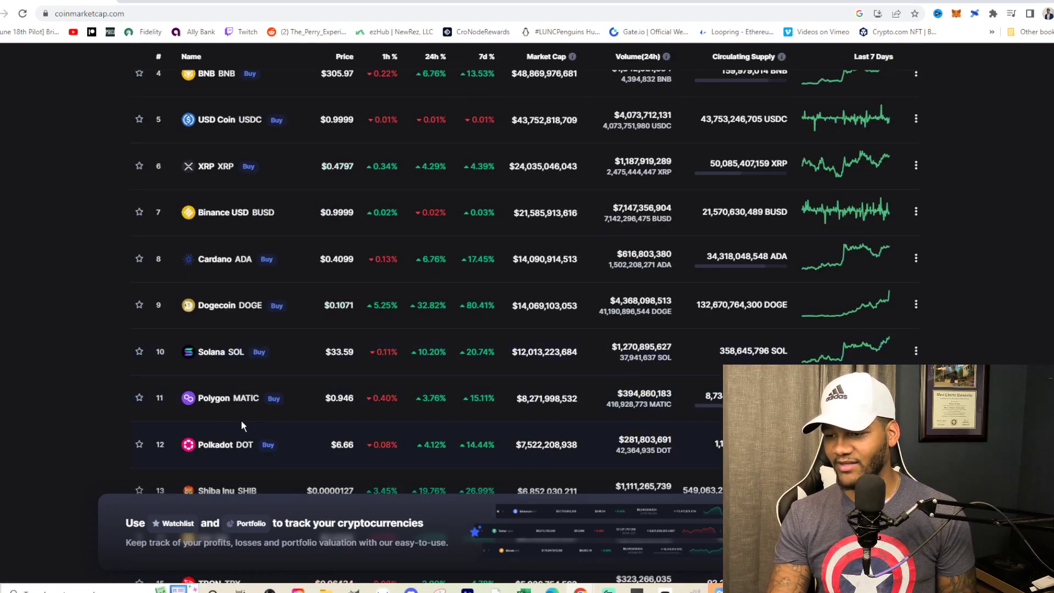
scroll("down", 3)
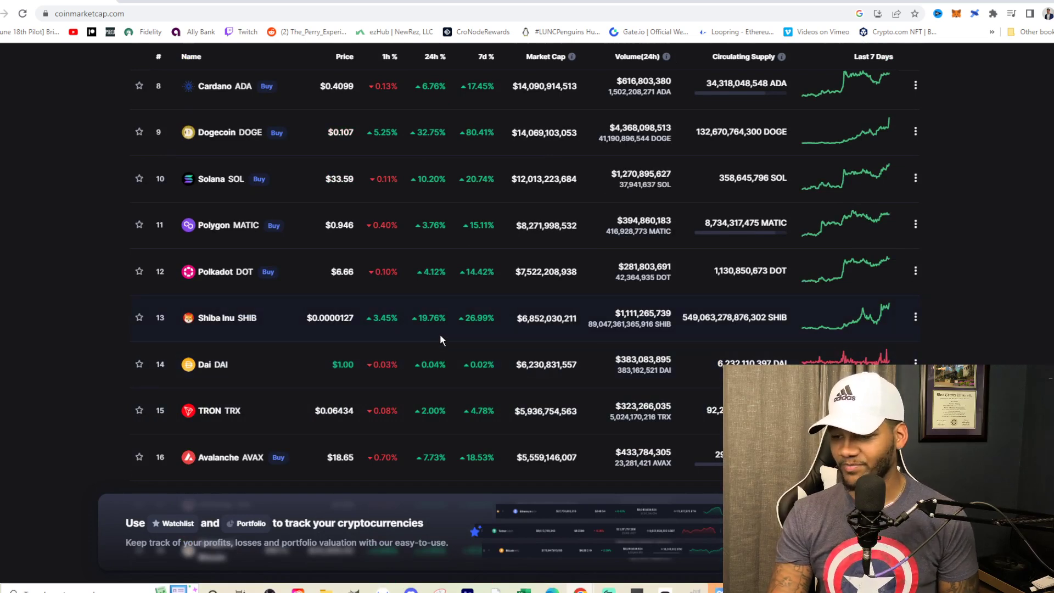
mouse_move(328, 329)
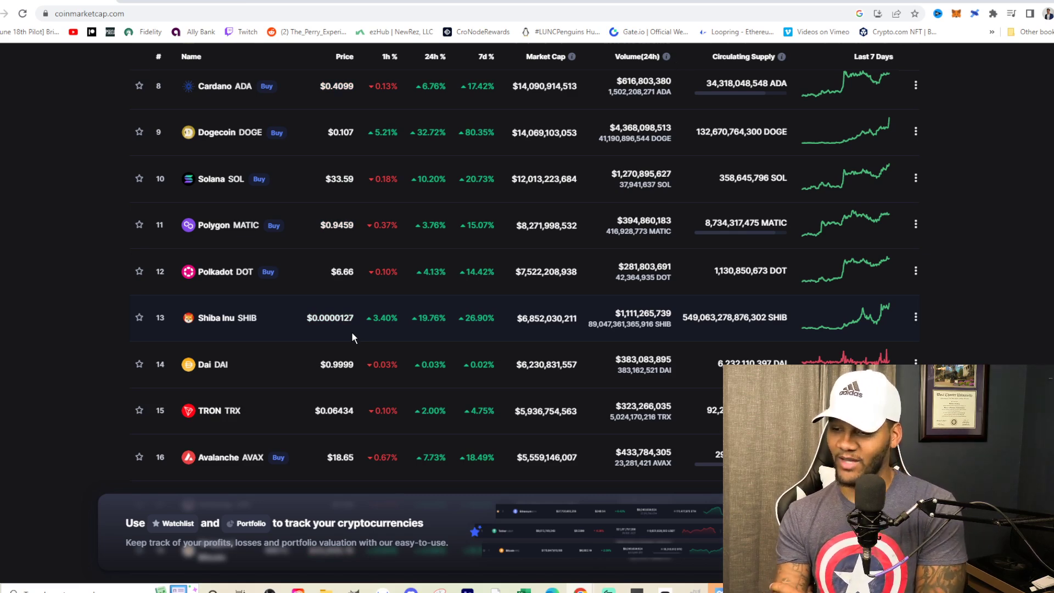
Scroll further to Uniswap, Litecoin, Cosmos and Chainlink, reaching FTX Token at rank 24
scroll("down", 3)
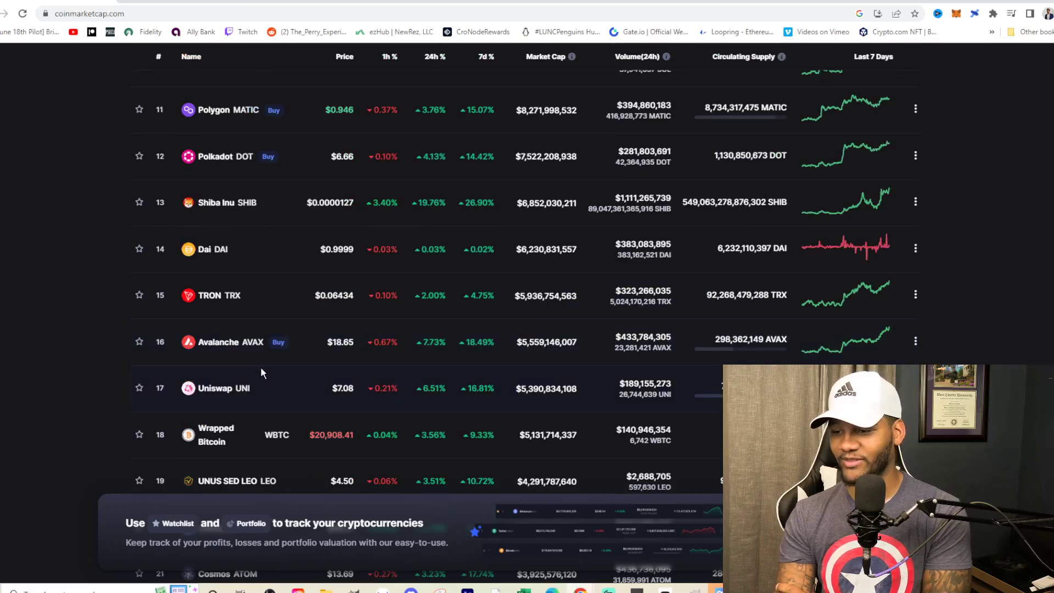
scroll("down", 3)
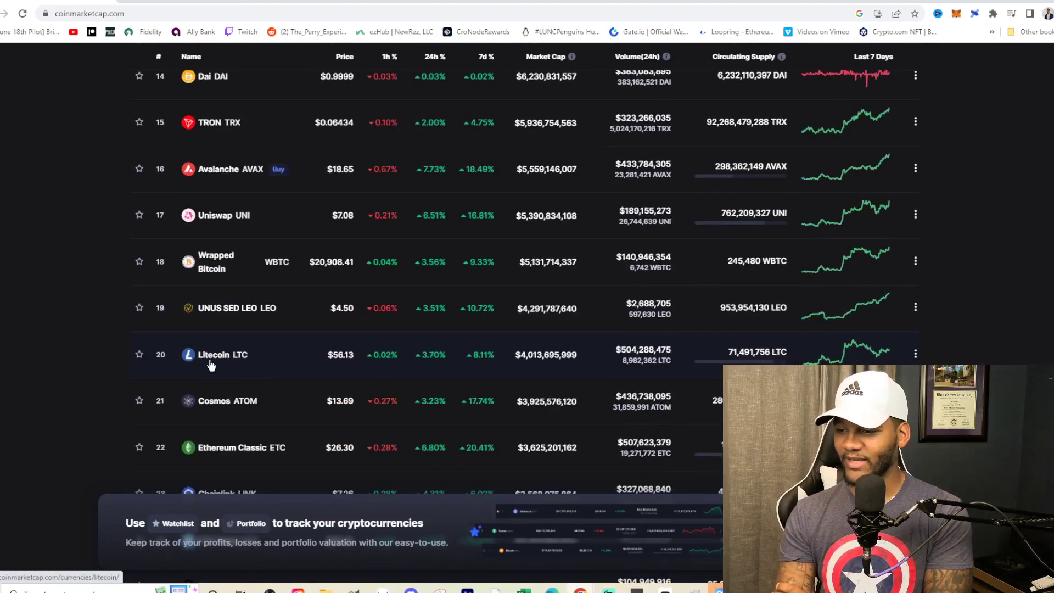
scroll("down", 3)
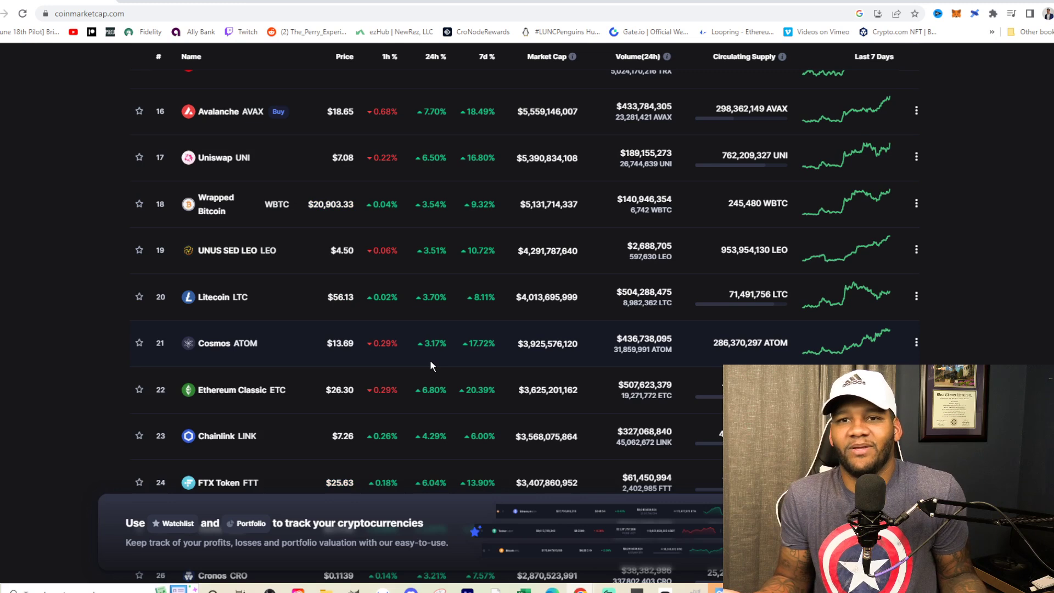
mouse_move(403, 343)
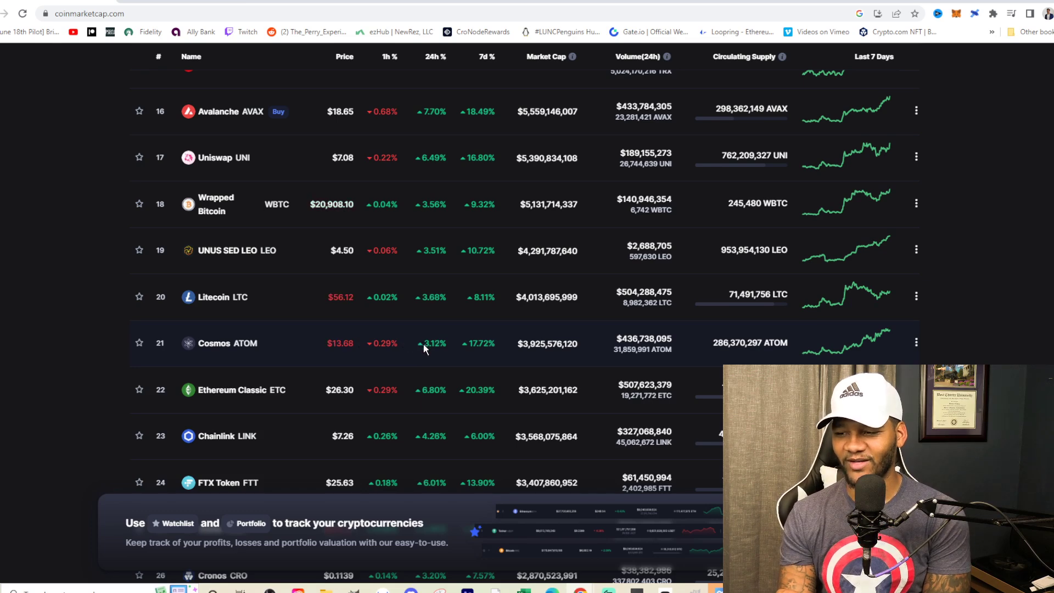
Scroll down to Bitcoin Cash at rank 30, then return to the table's top rows with Bitcoin at $20,931.30
scroll("down", 3)
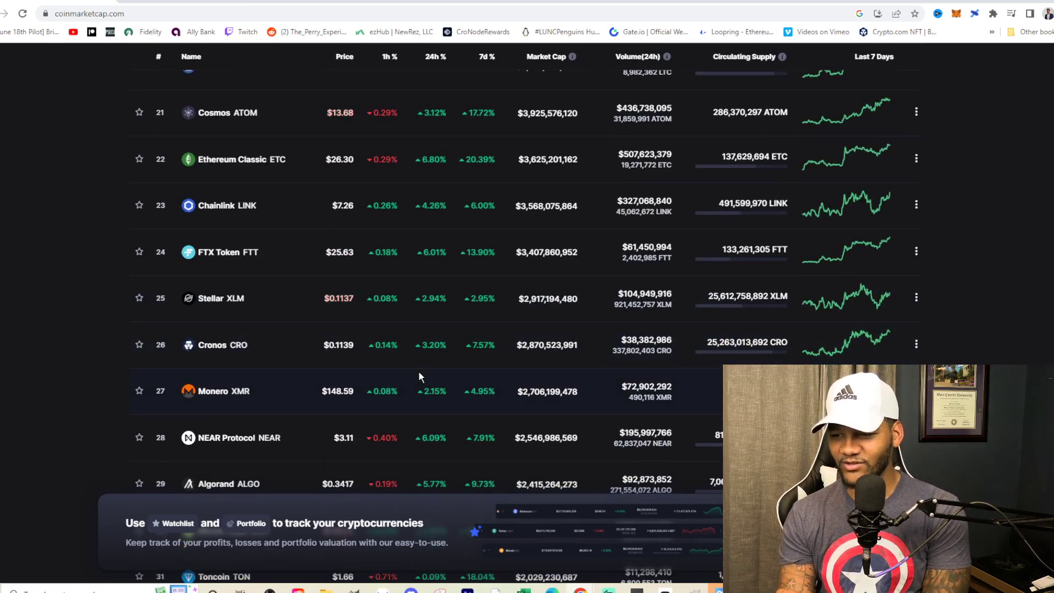
mouse_move(322, 354)
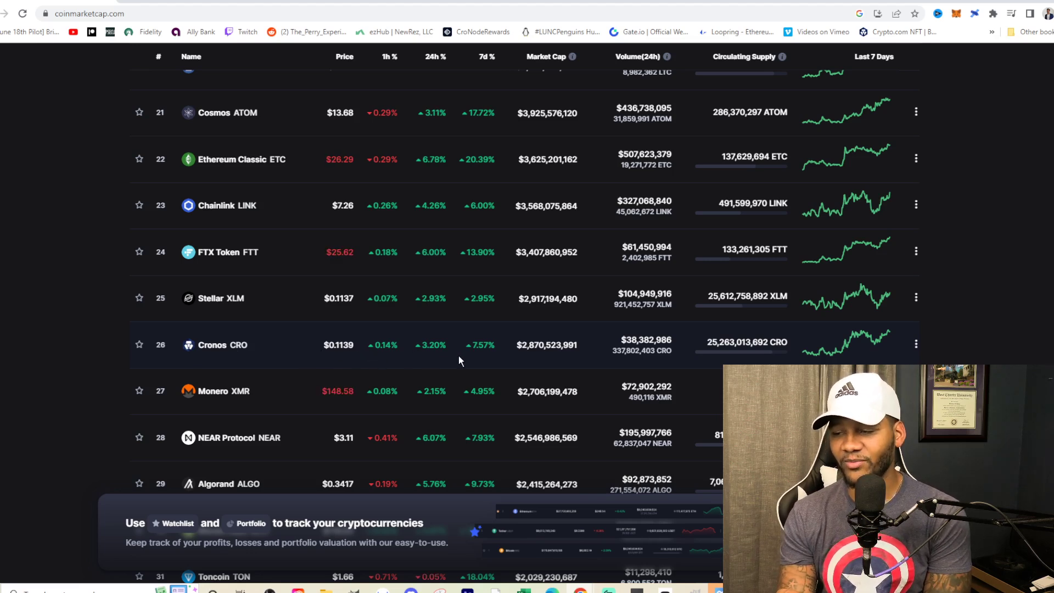
mouse_move(481, 361)
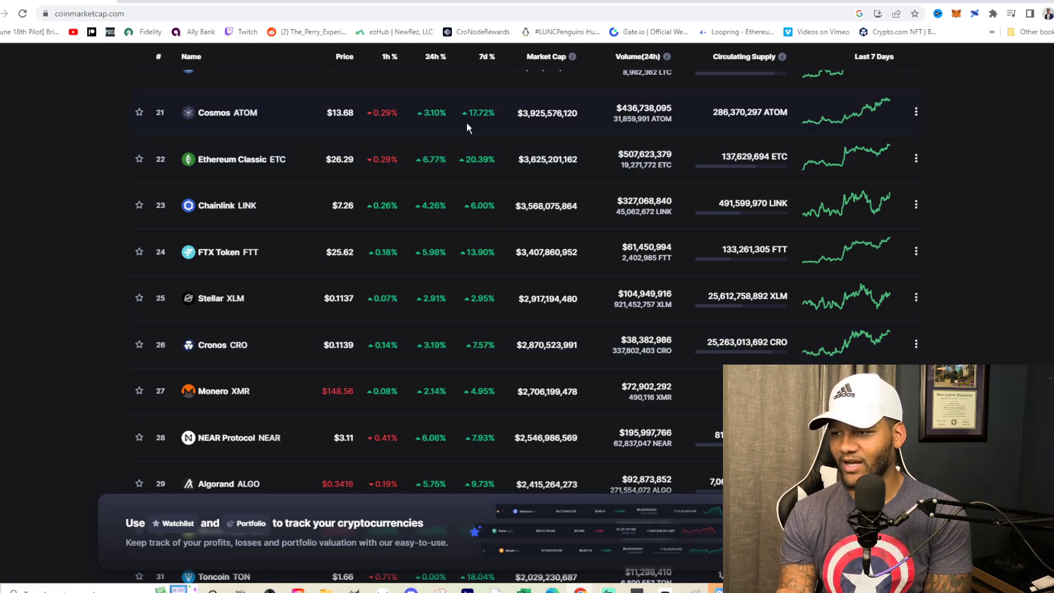
scroll("down", 3)
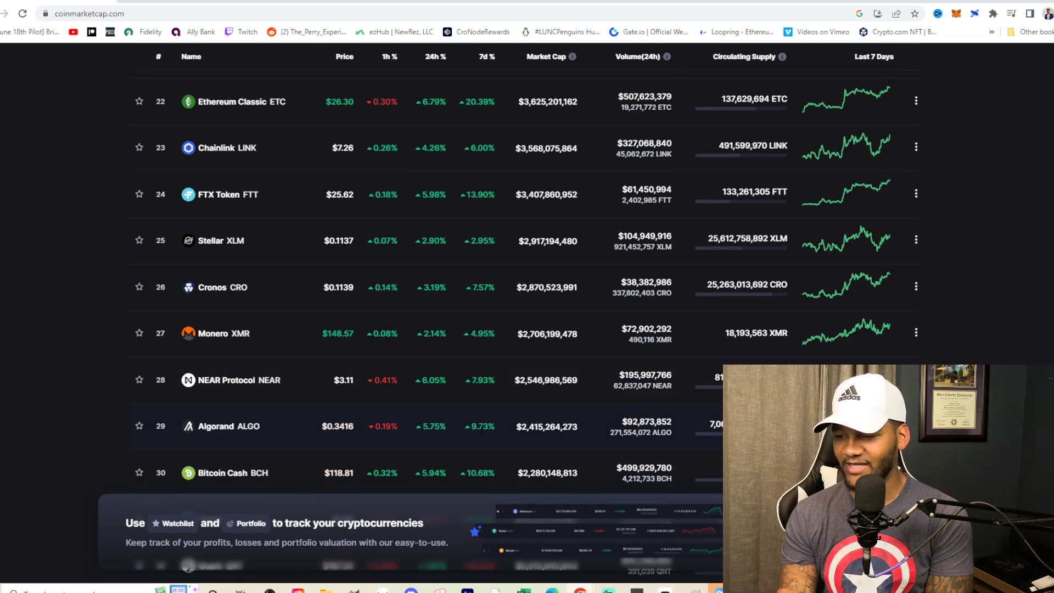
scroll("down", 3)
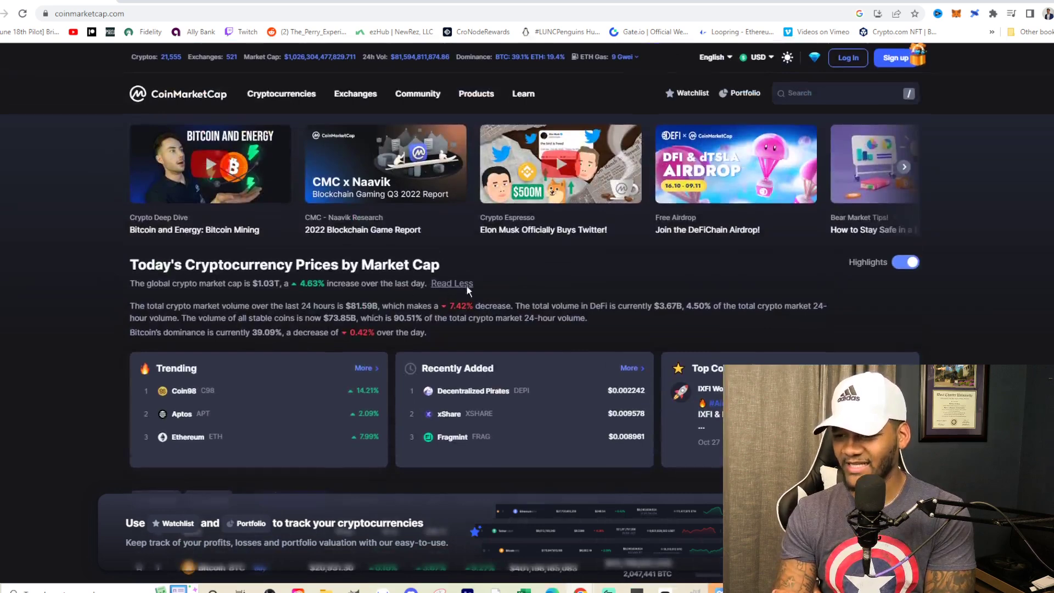
scroll("down", 3)
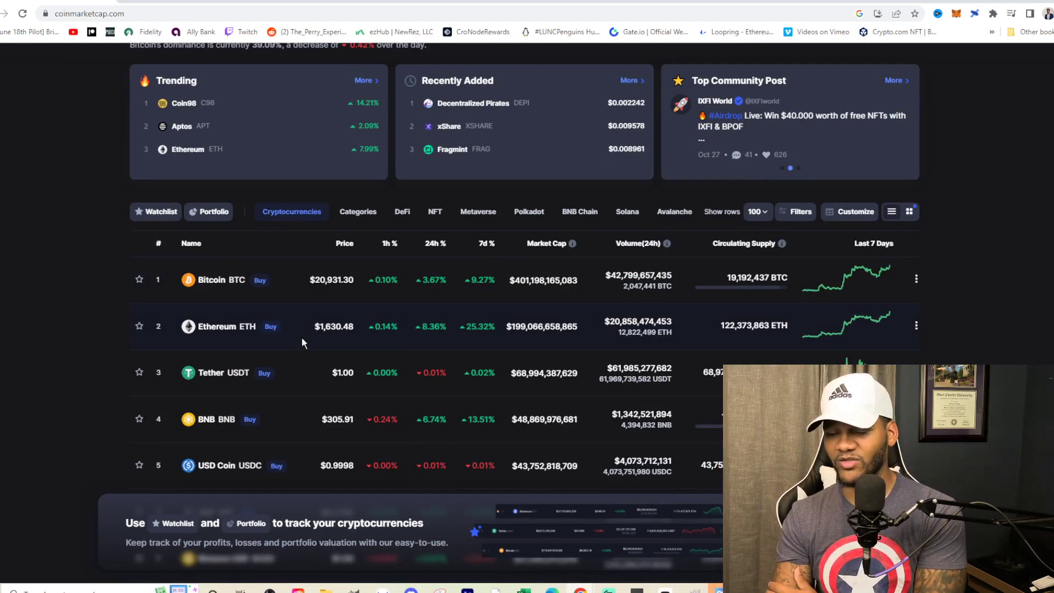